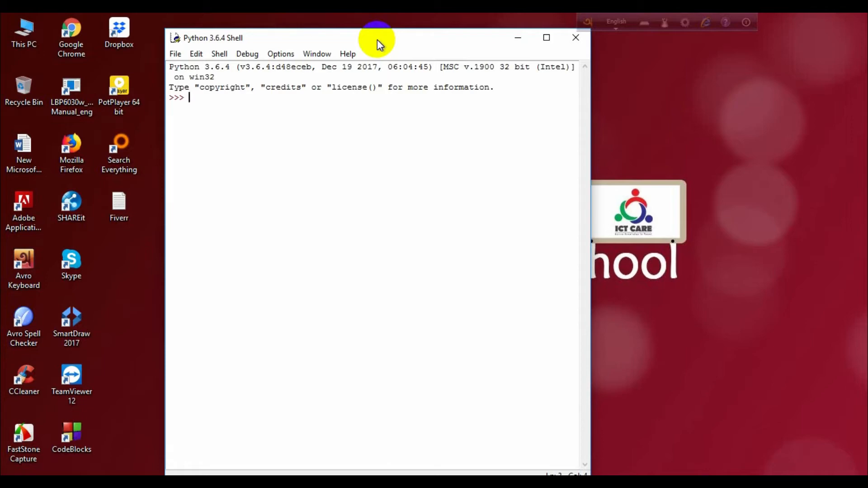
mouse_move(359, 45)
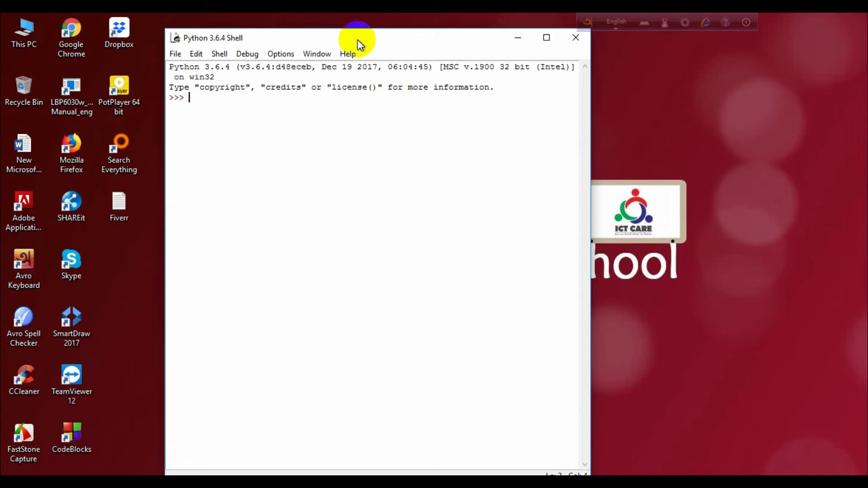
mouse_move(175, 53)
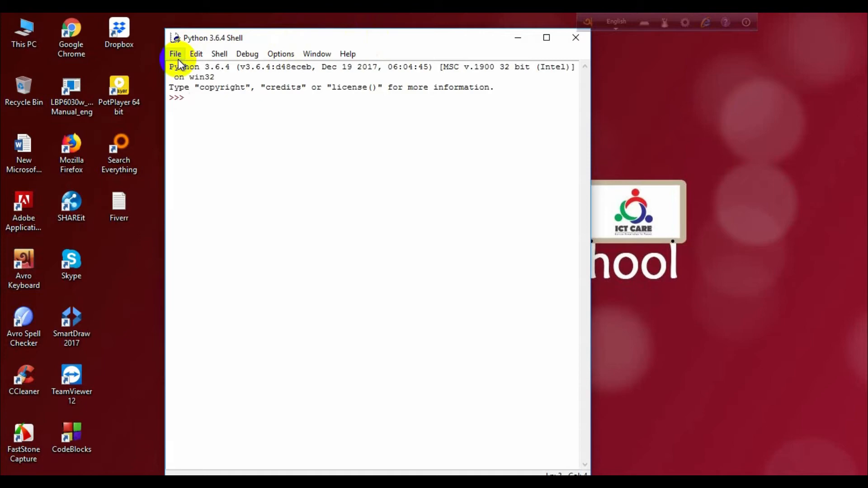
Create a new untitled script window from the IDLE Shell's File menu.
click(176, 54)
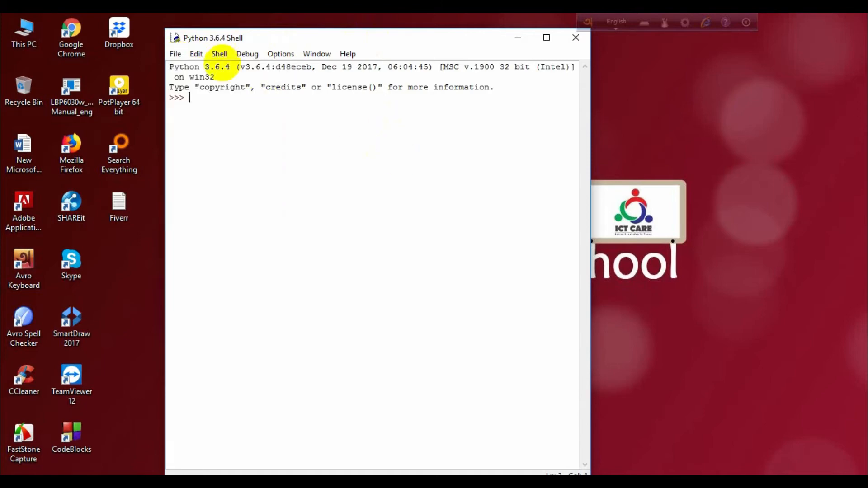
click(175, 54)
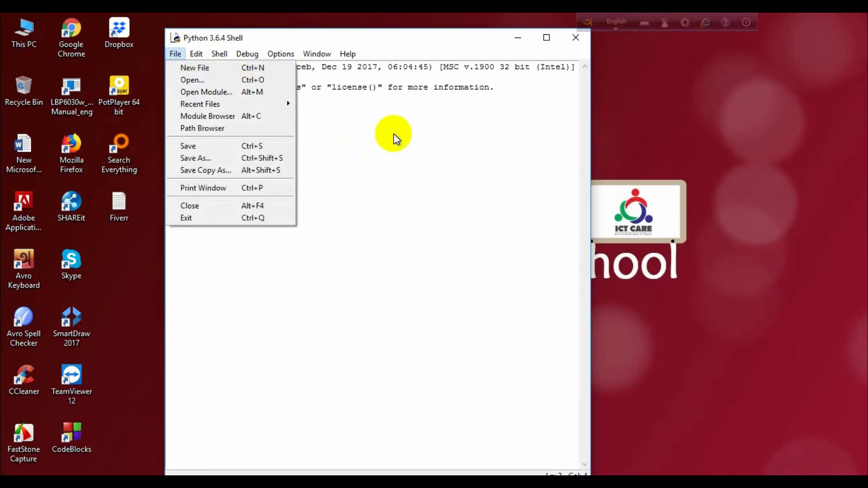
click(393, 136)
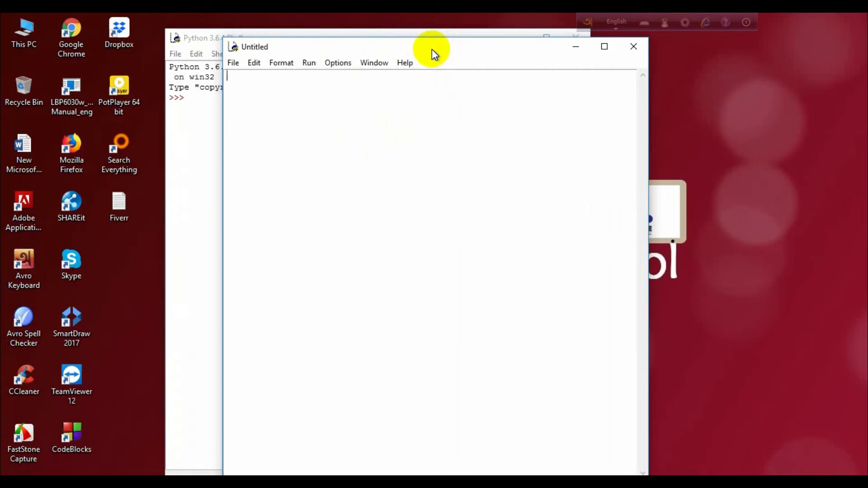
mouse_move(239, 89)
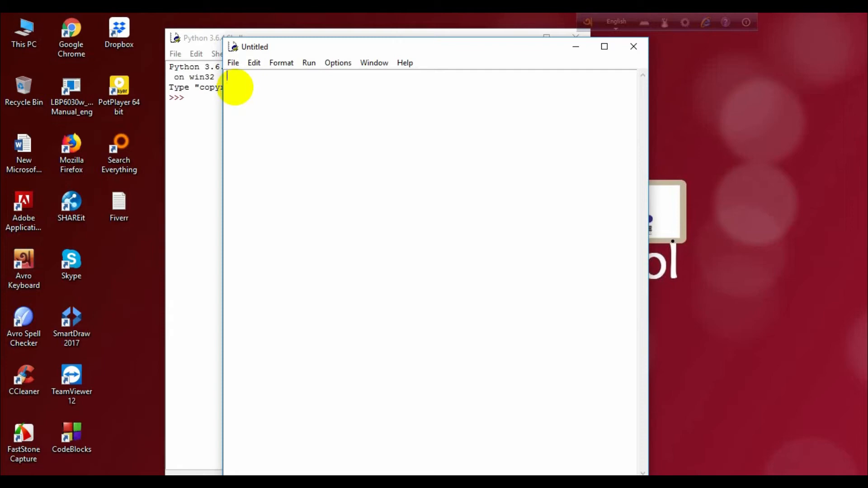
Write input1=int(input('enter 1st value:')) as the script's first line.
text(i)
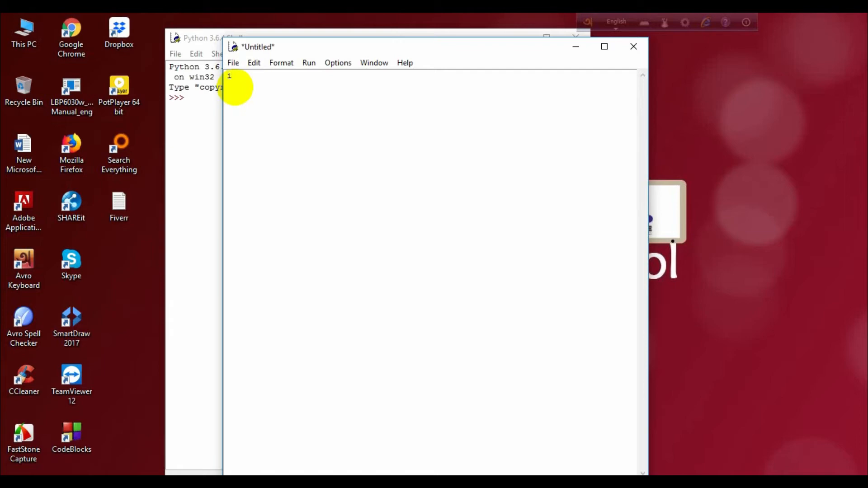
text(nput)
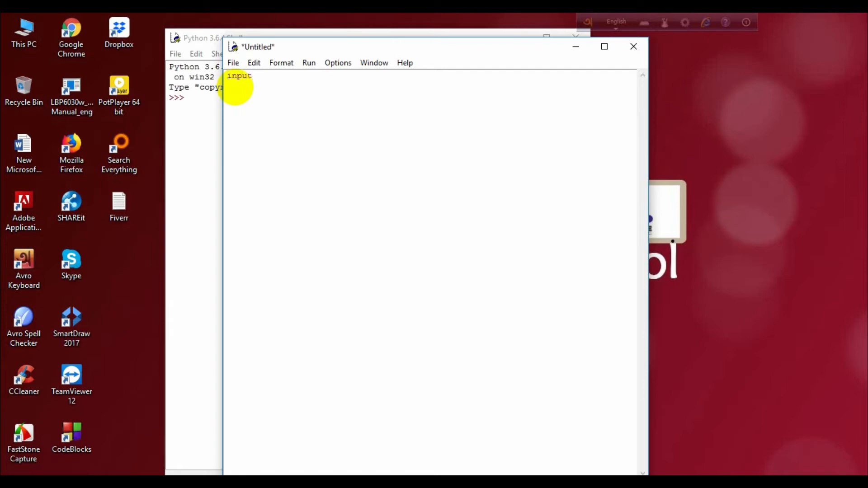
text(1)
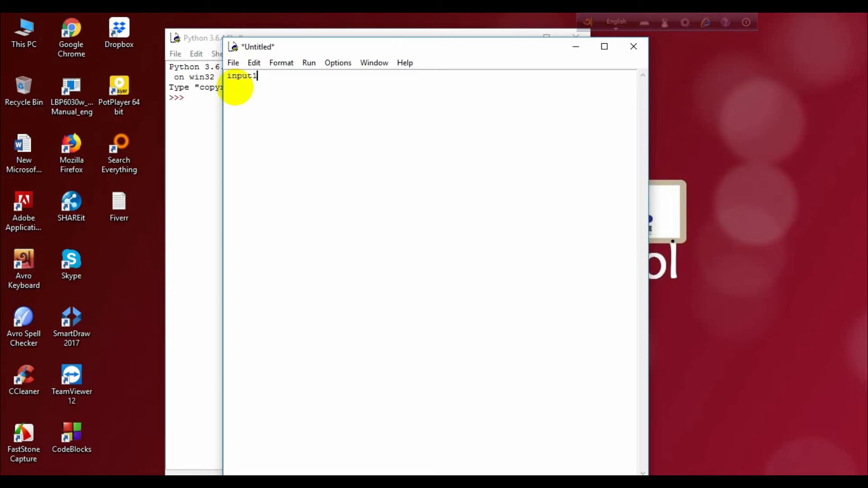
text(=)
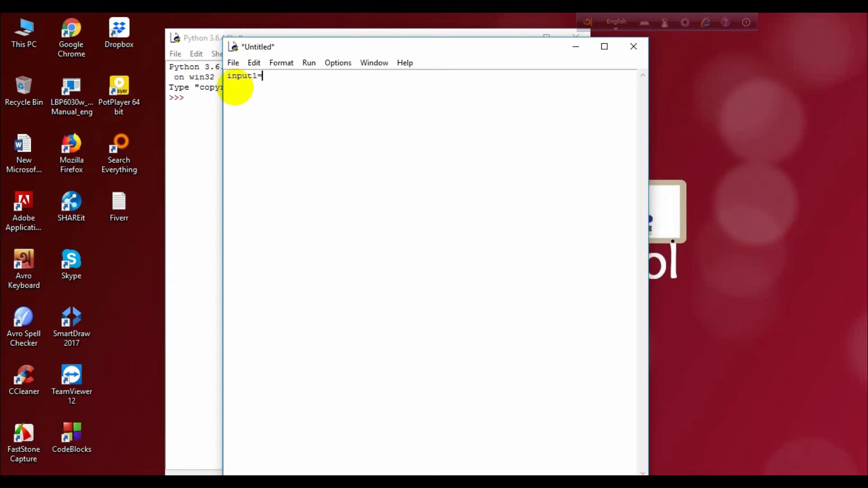
text(in)
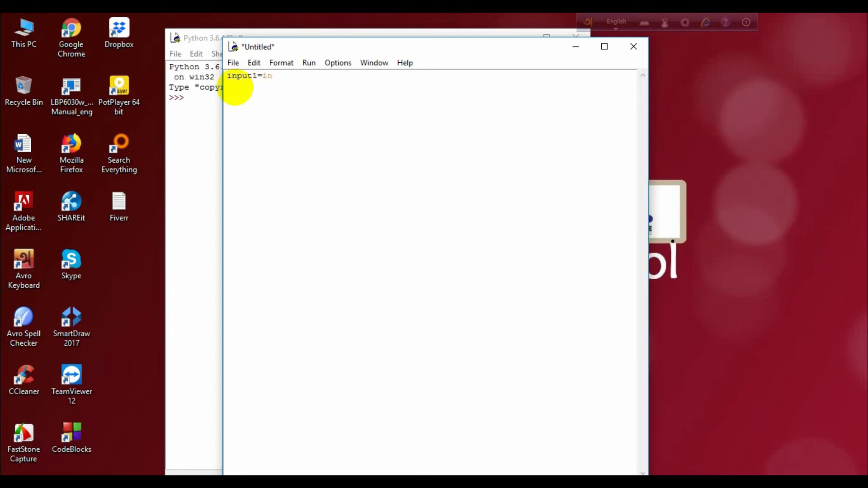
text(t()
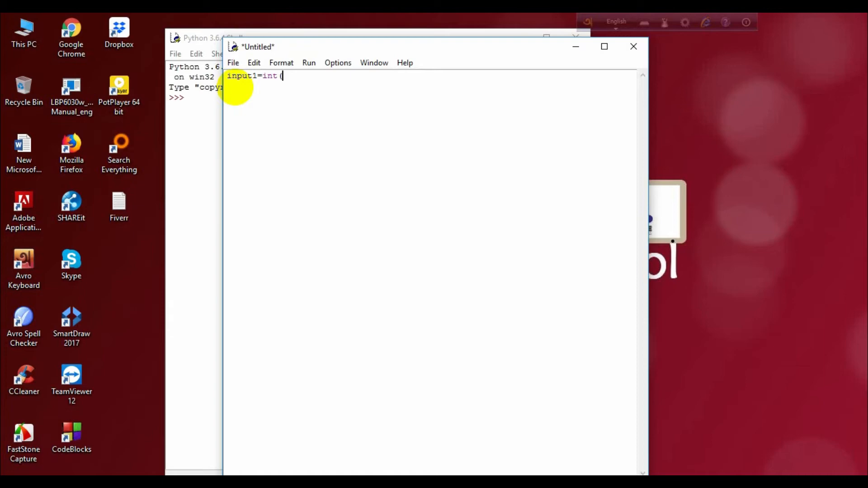
text(i)
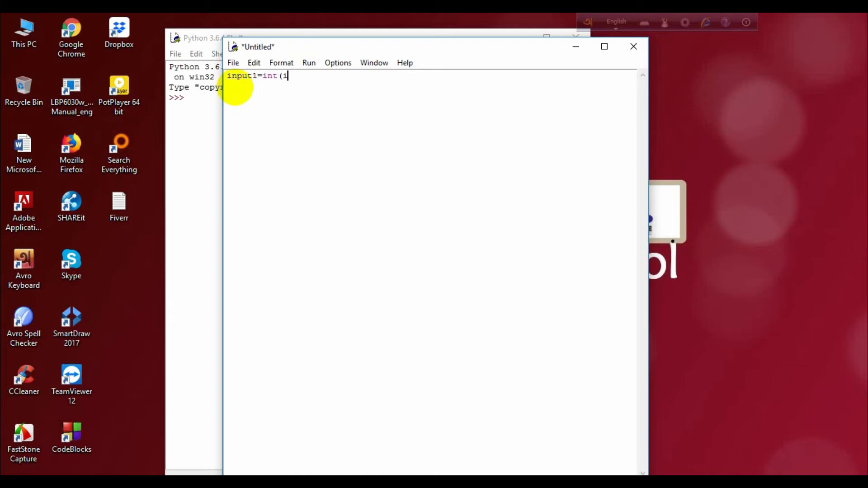
text(nput)
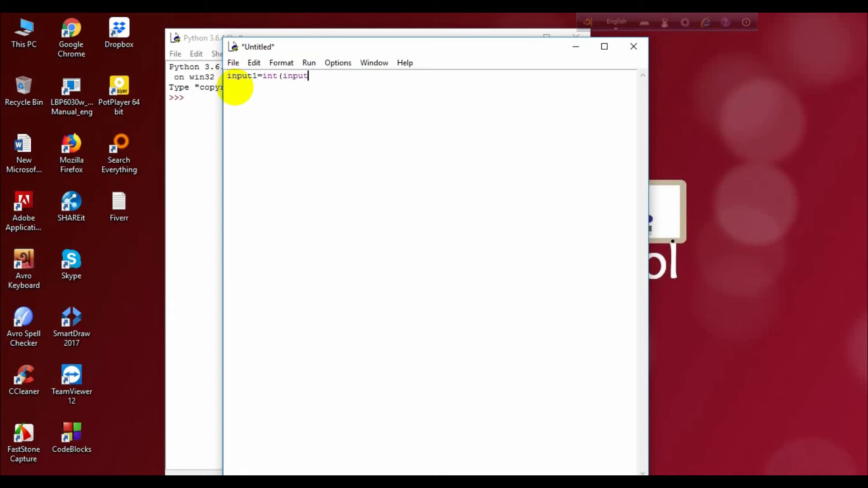
text(()
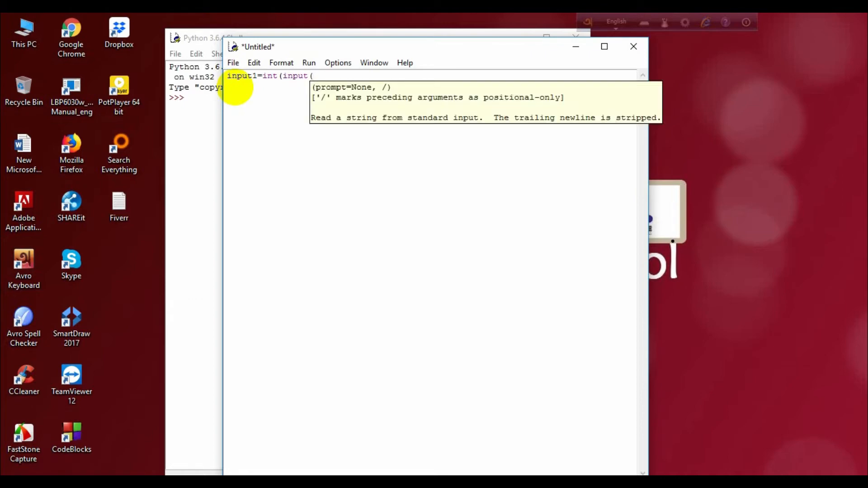
text(ente)
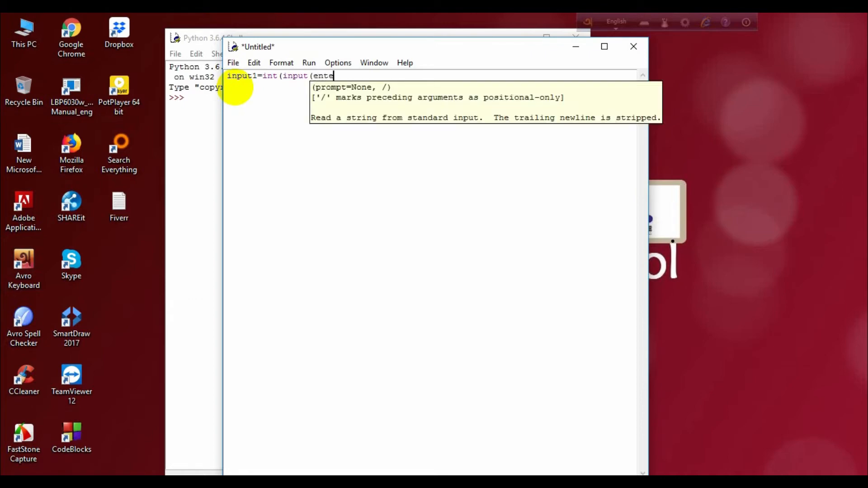
text(r 1)
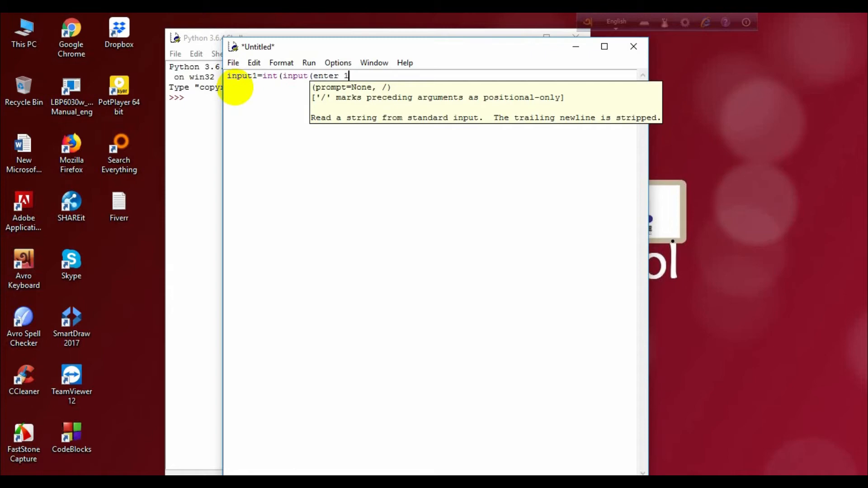
text(st val)
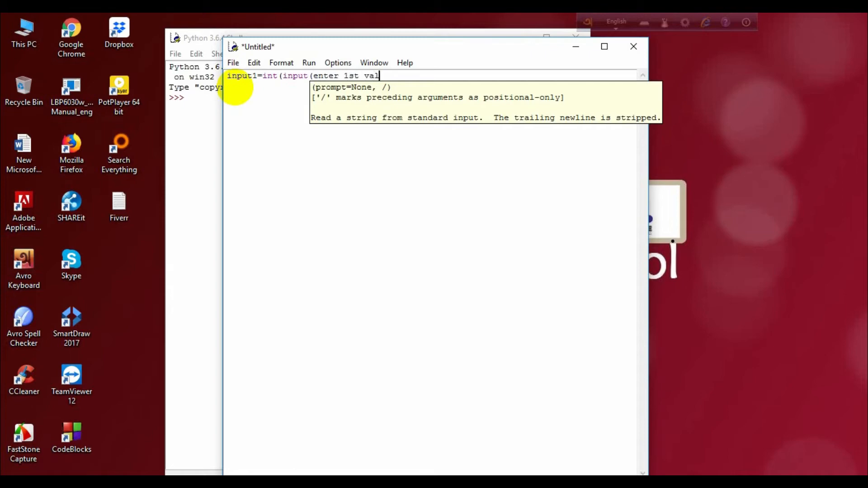
text(ue)
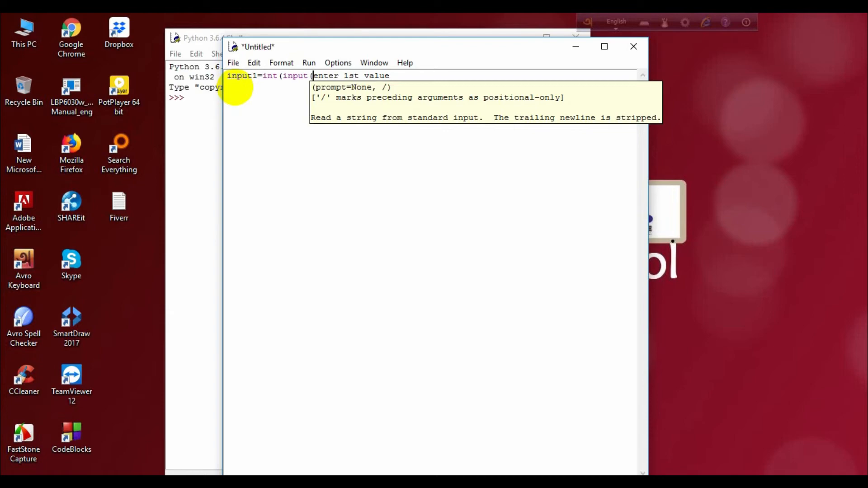
text(')
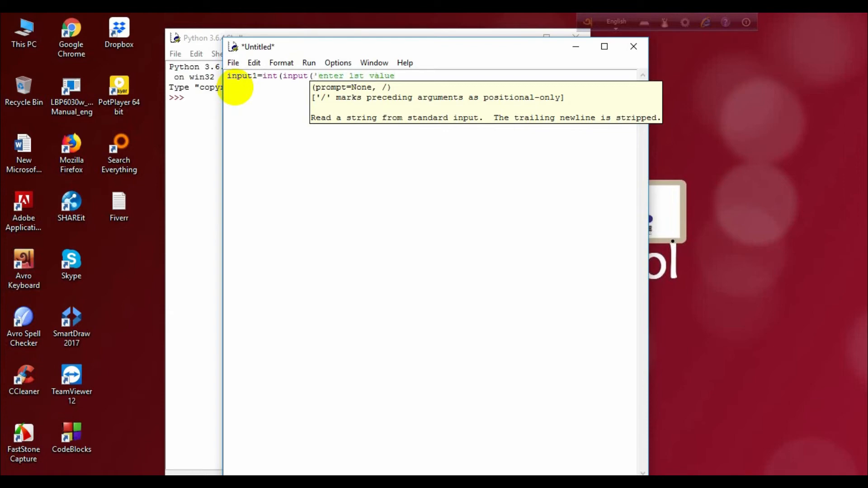
text(')))
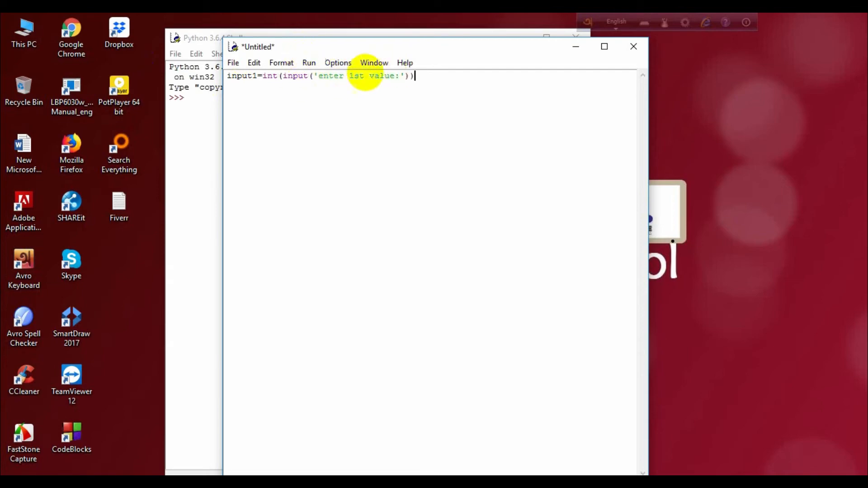
mouse_move(281, 63)
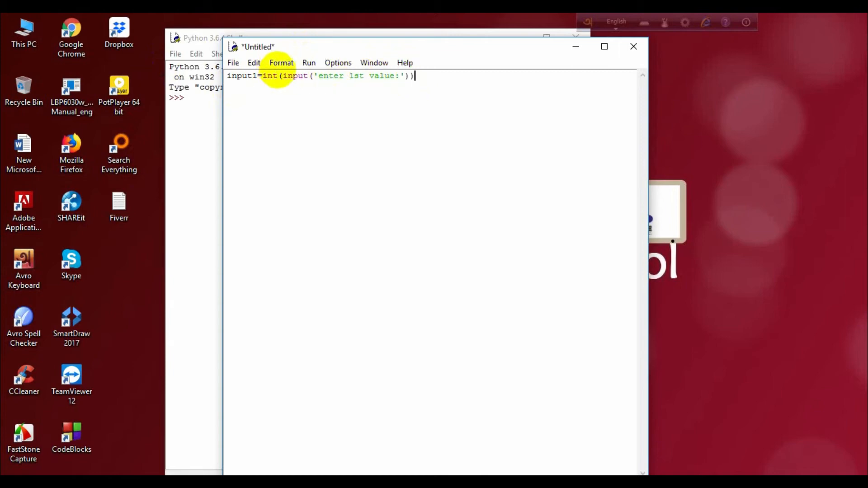
mouse_move(363, 76)
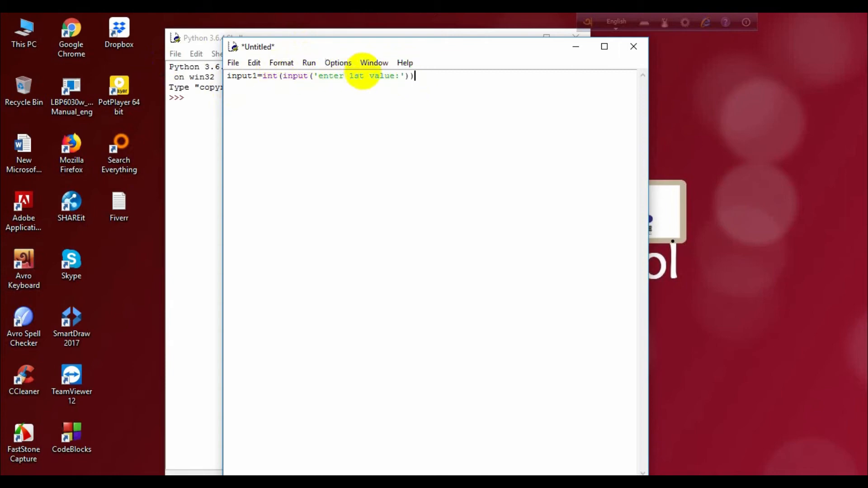
mouse_move(405, 76)
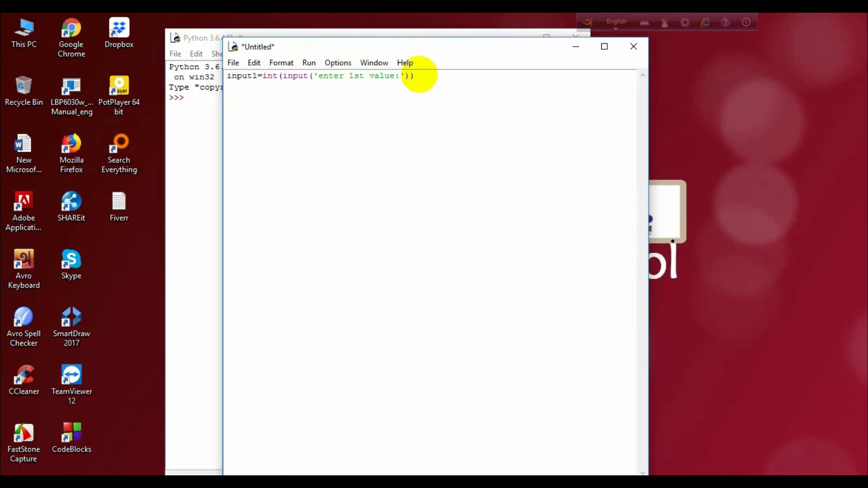
click(412, 76)
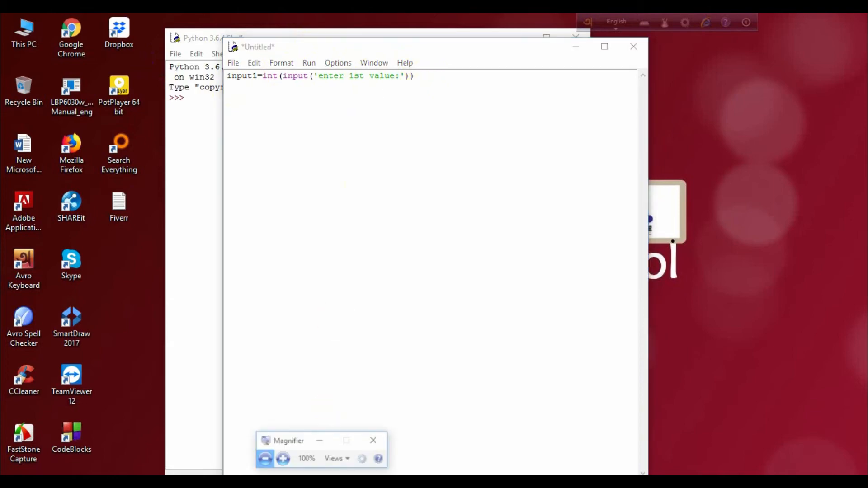
Zoom Windows Magnifier to 200% and collapse its toolbar.
click(284, 459)
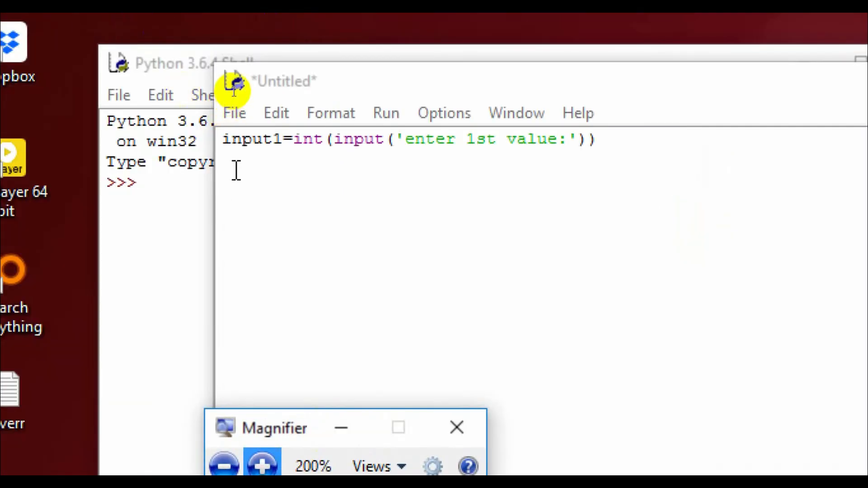
click(457, 428)
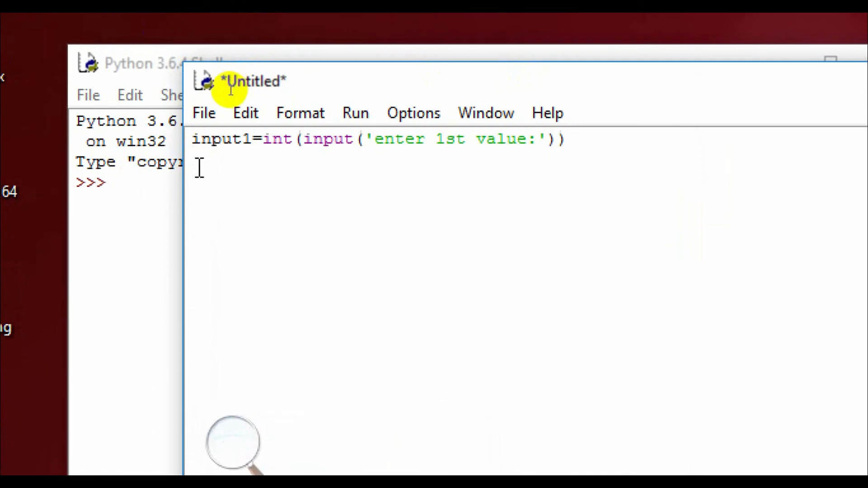
Write input2=int(input('enter 2nd value:')) as the second line.
text(input)
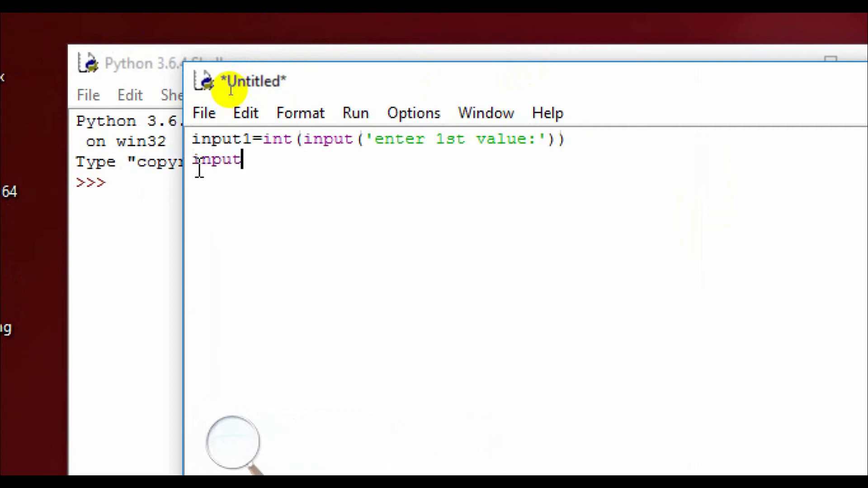
text(2)
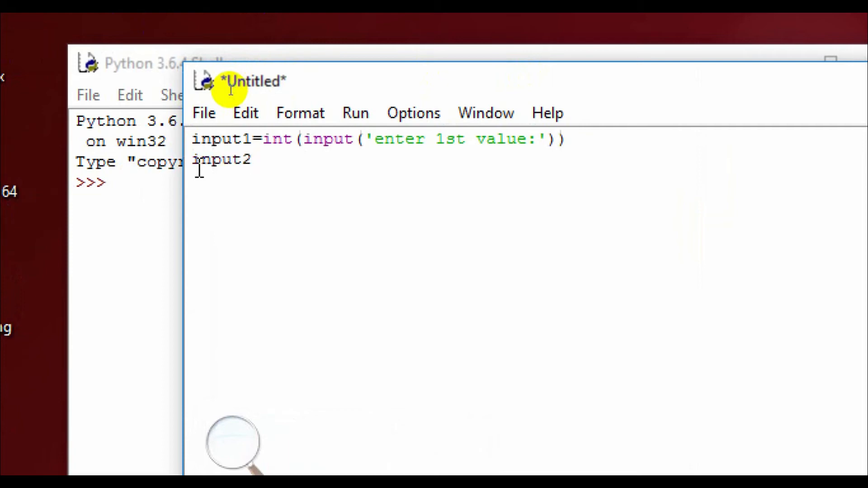
text(=int)
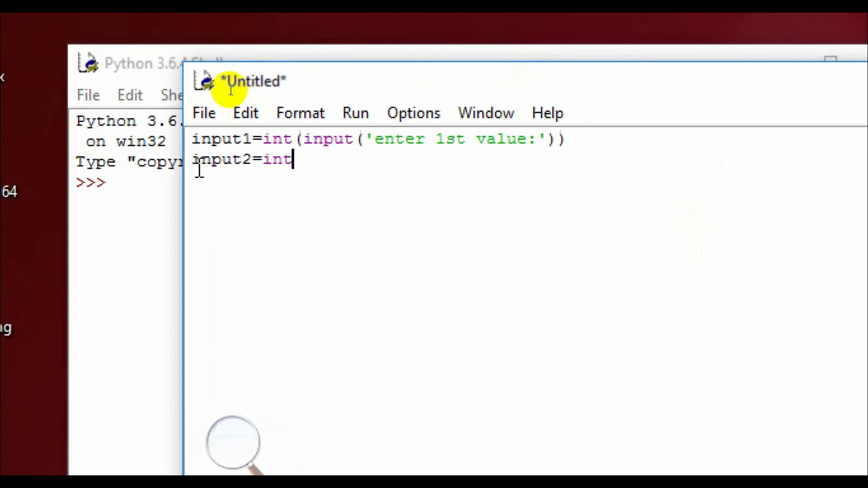
text((inpu)
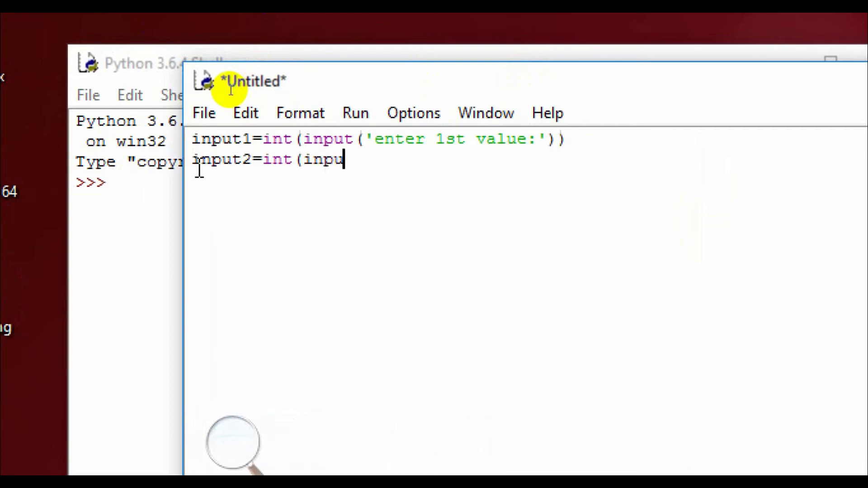
text(t()
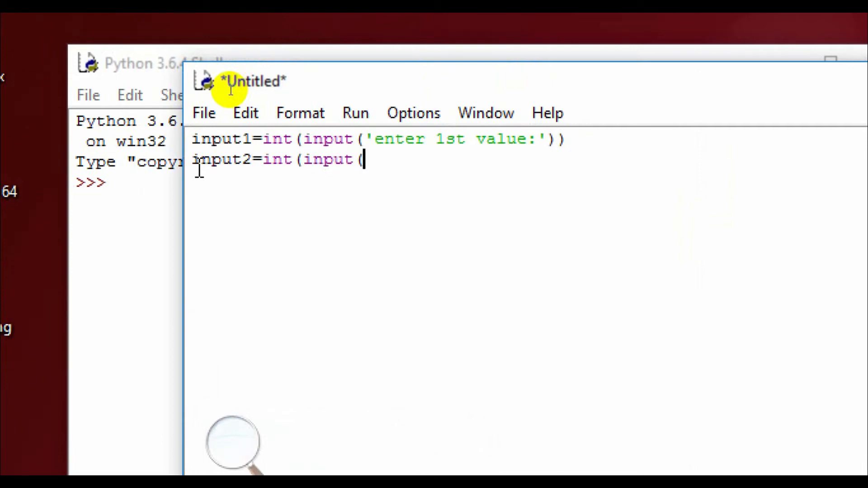
text('enter)
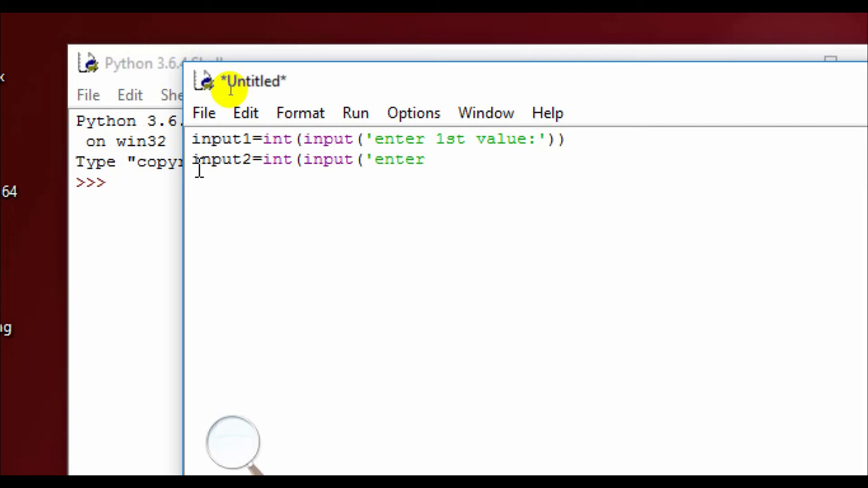
text(2nd)
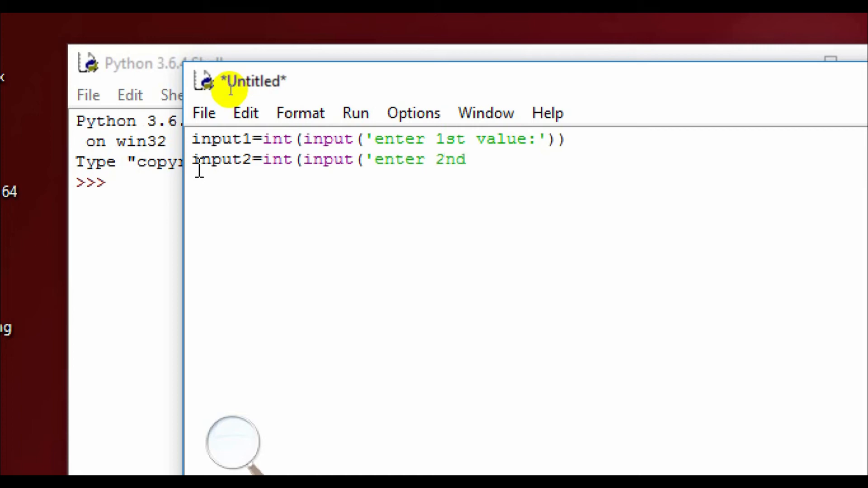
text(v)
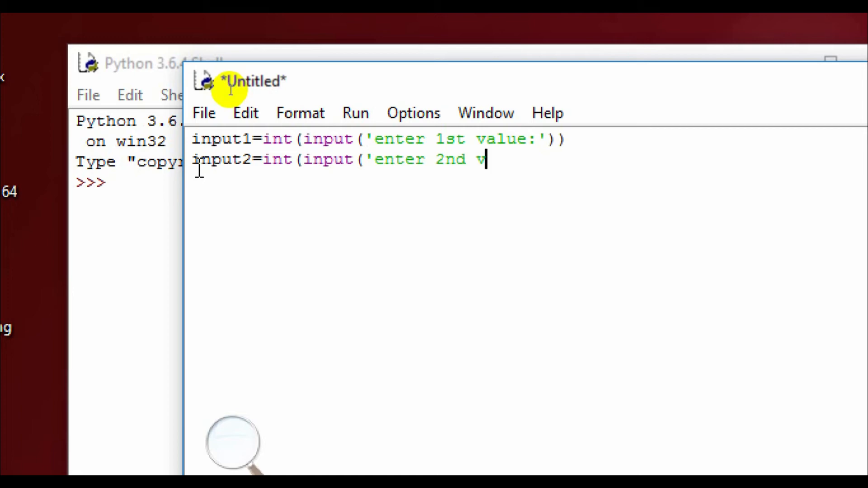
text(alue)
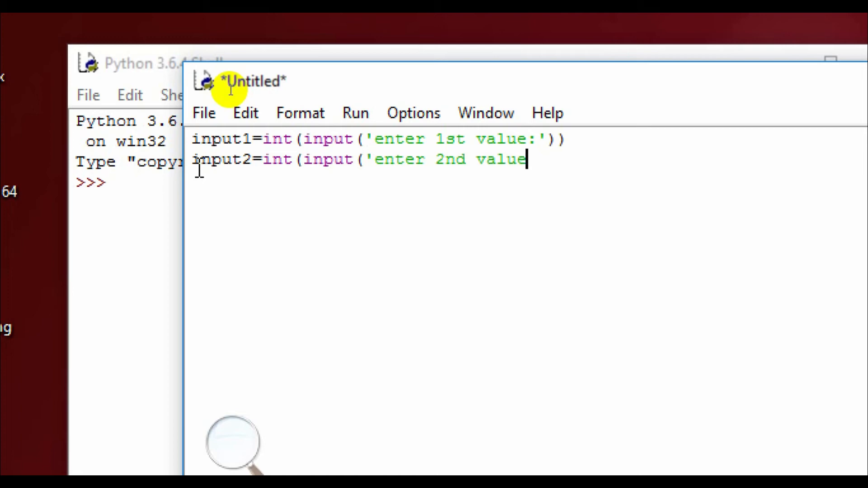
text(:')
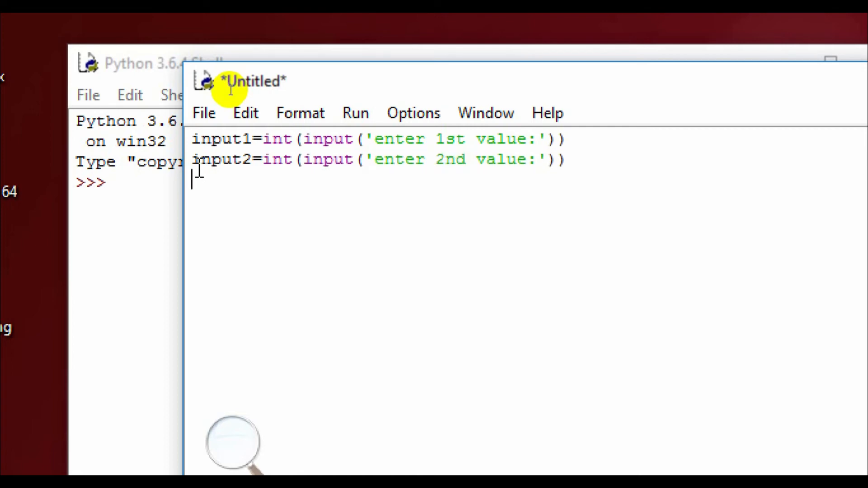
Write sum=input1+input2 as the third line.
text(sum=)
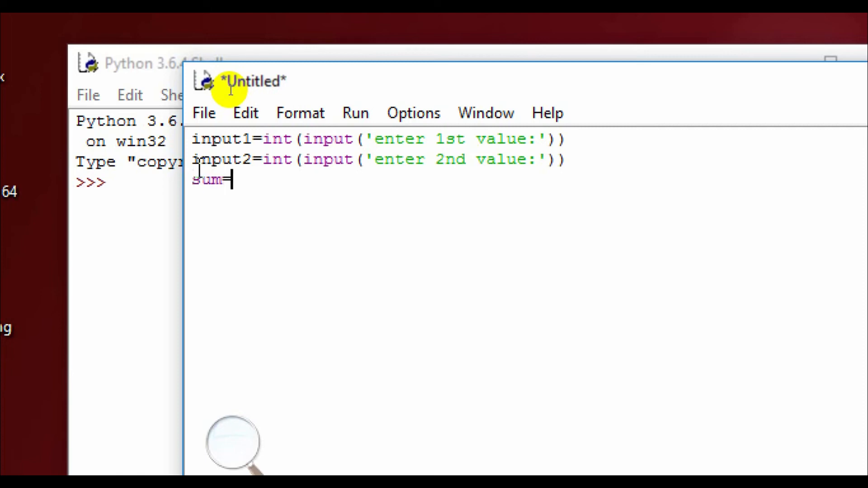
text(in)
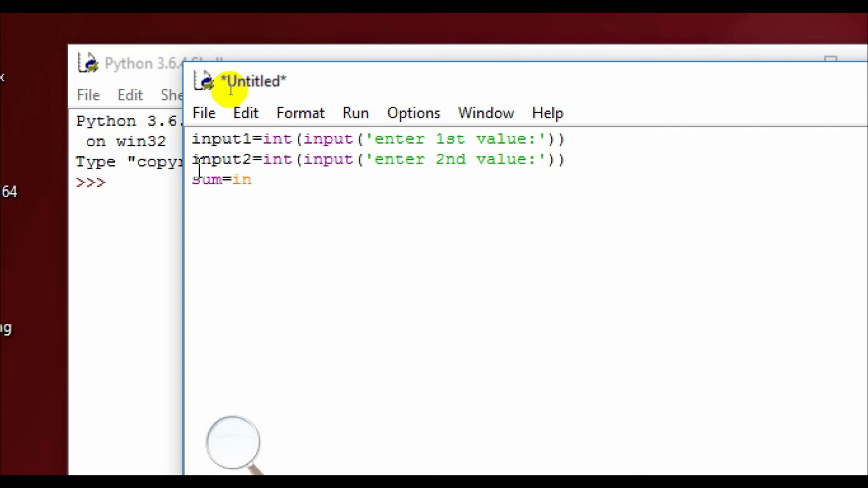
text(put1)
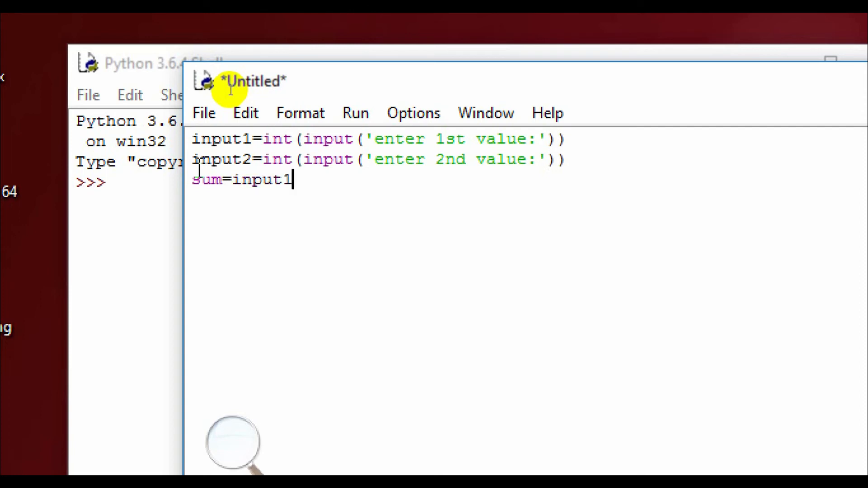
text(+)
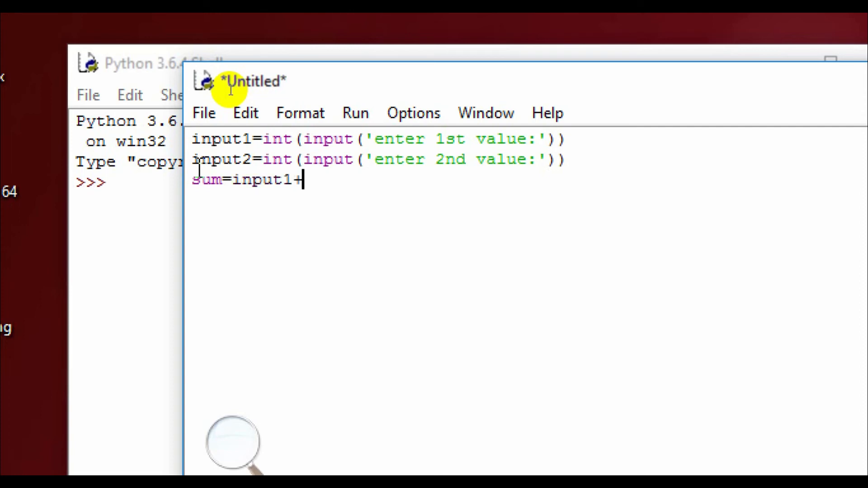
text(input)
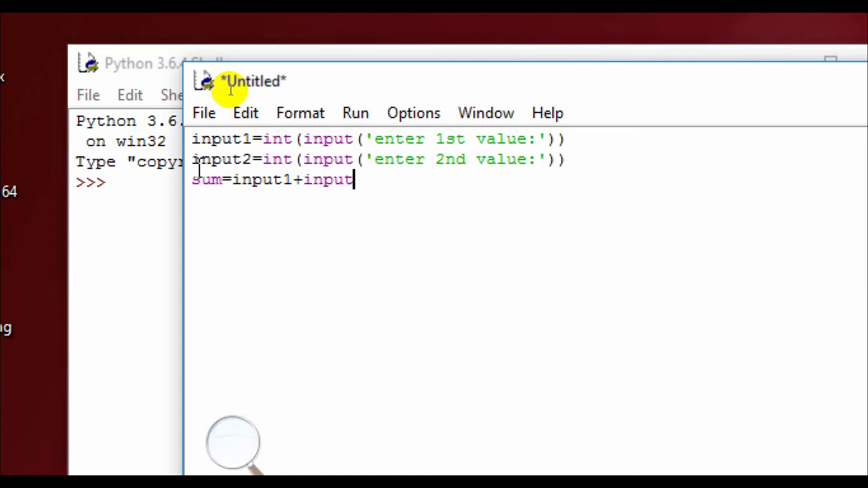
text(2)
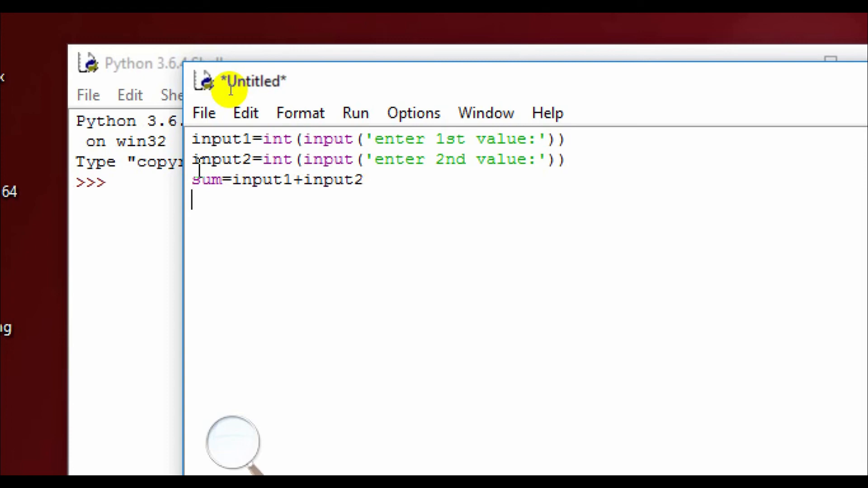
Write print('the sumation is=',sum), correcting the opening quote to a single quote.
text(p)
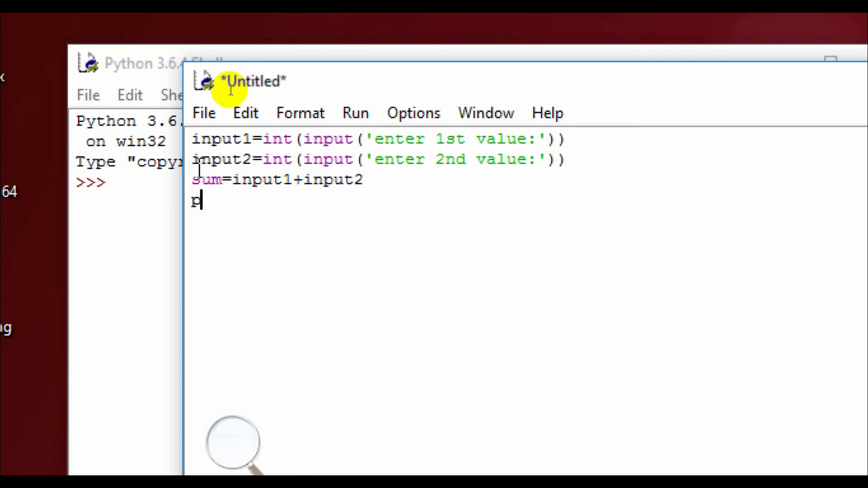
text(rint)
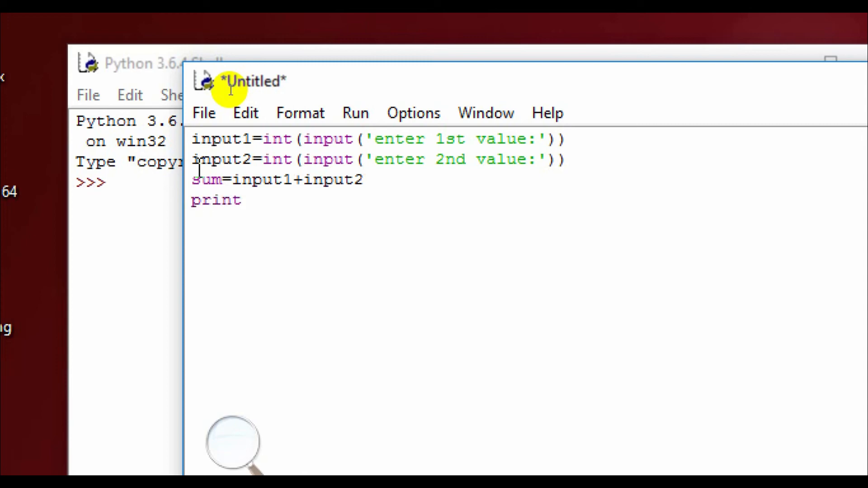
text(("t)
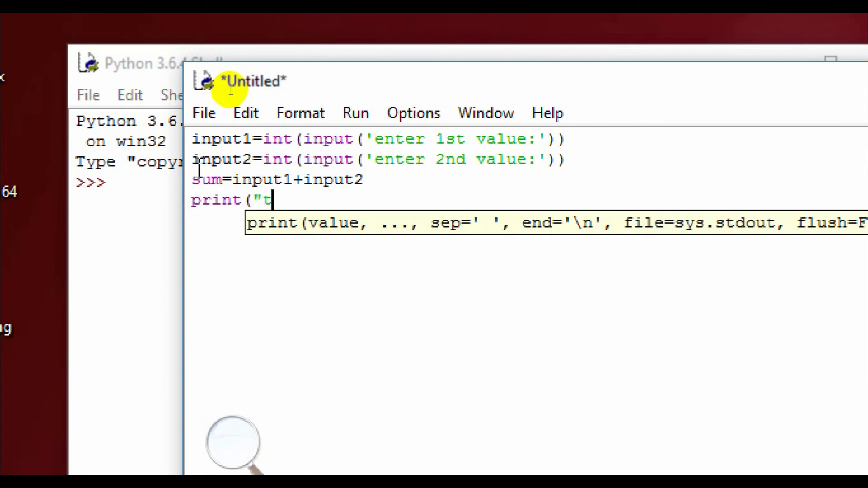
text(he sumati)
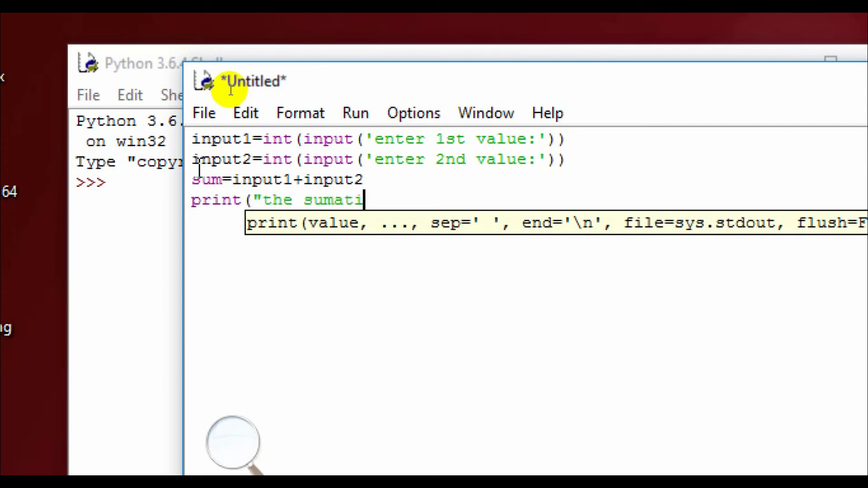
text(on is)
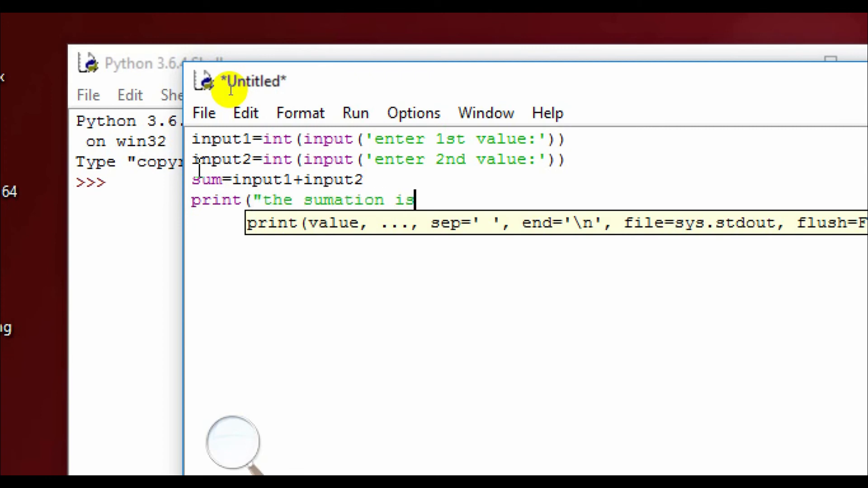
text(')
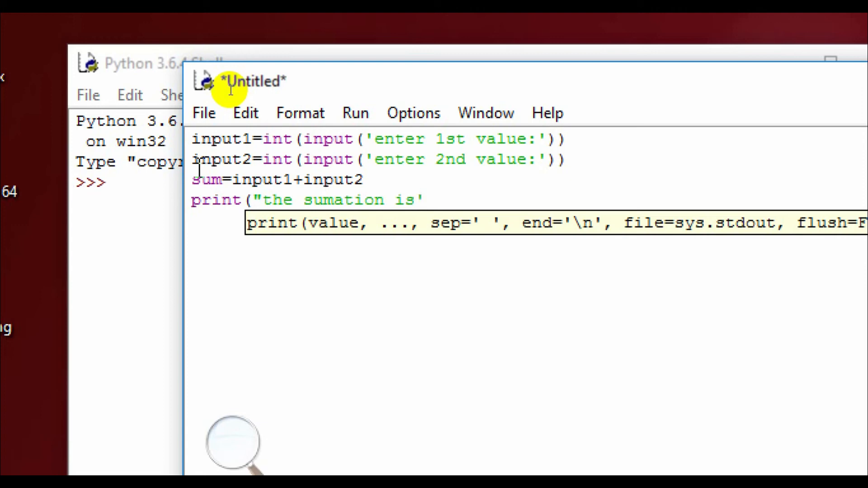
click(260, 200)
text(')
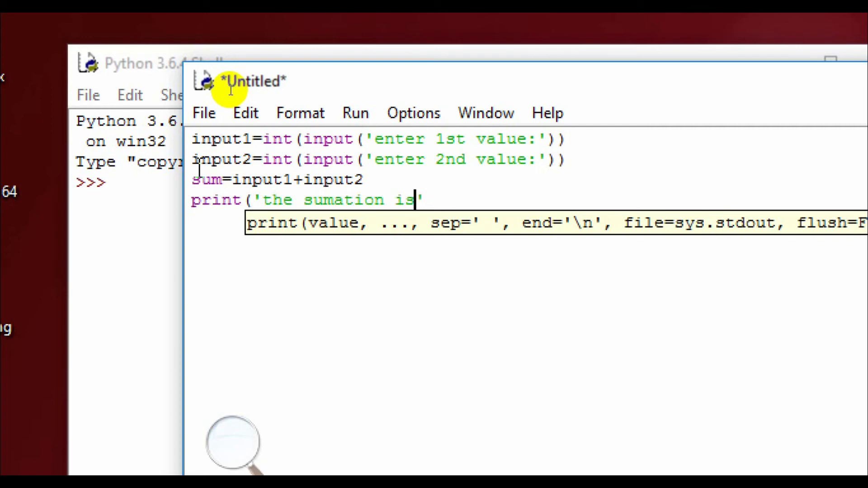
text(=)
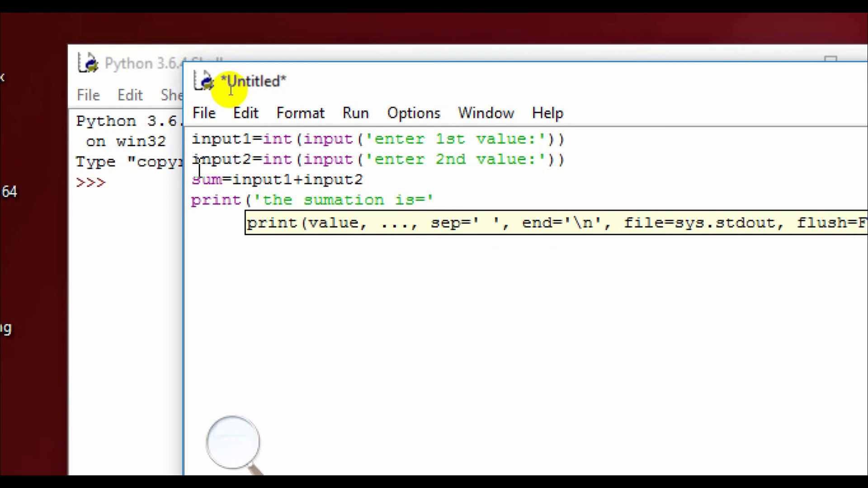
text(,)
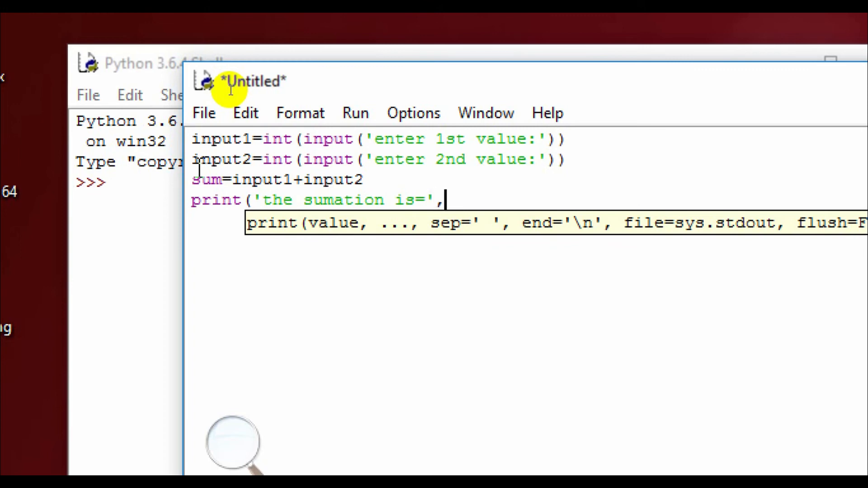
text(sum)
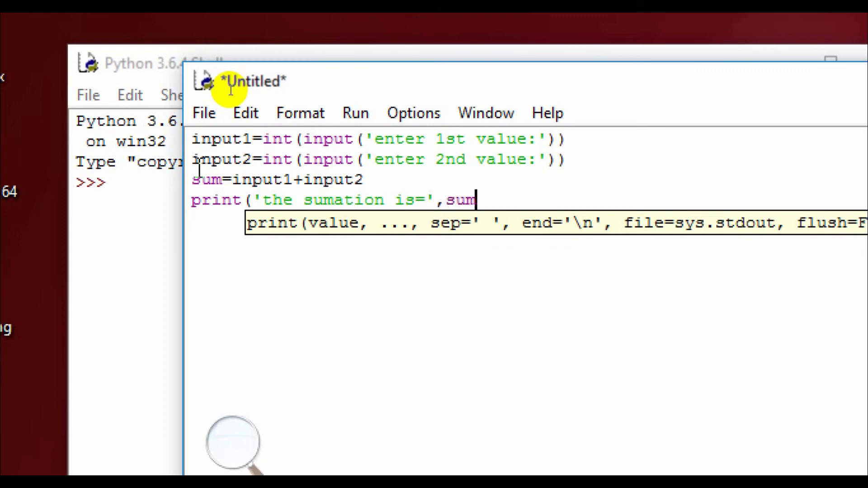
text())
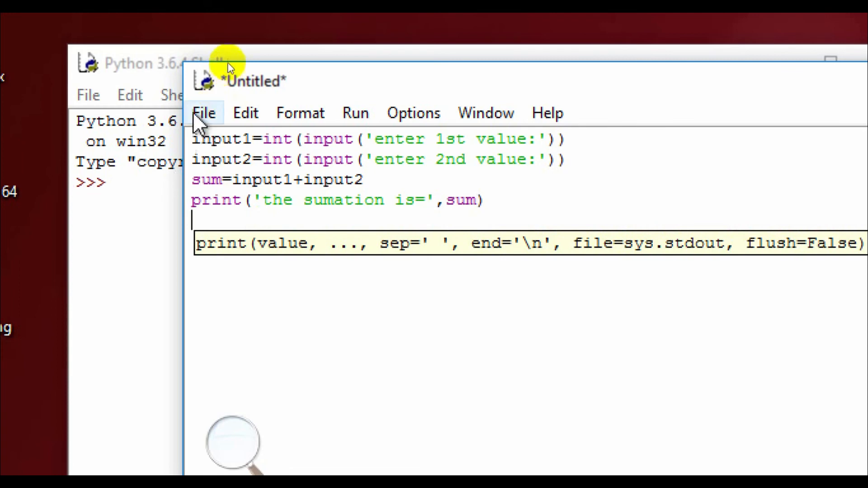
Save the script as 2nd.py with Save As, then open the Run menu.
click(205, 113)
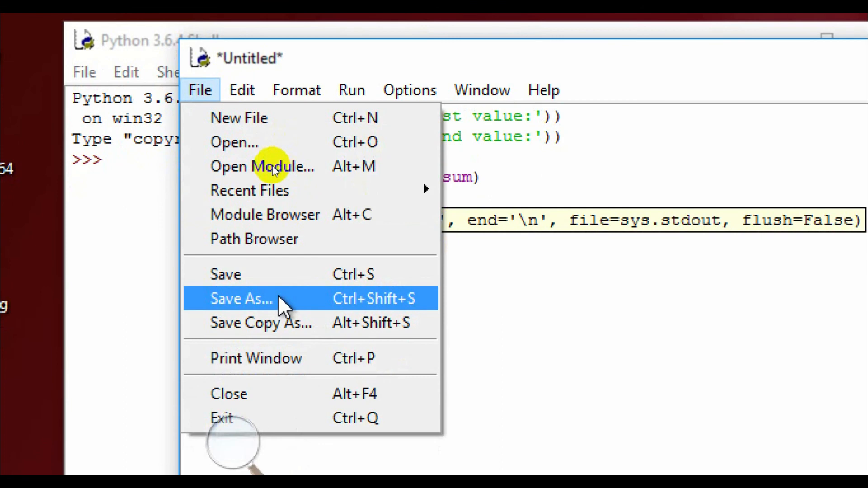
click(240, 298)
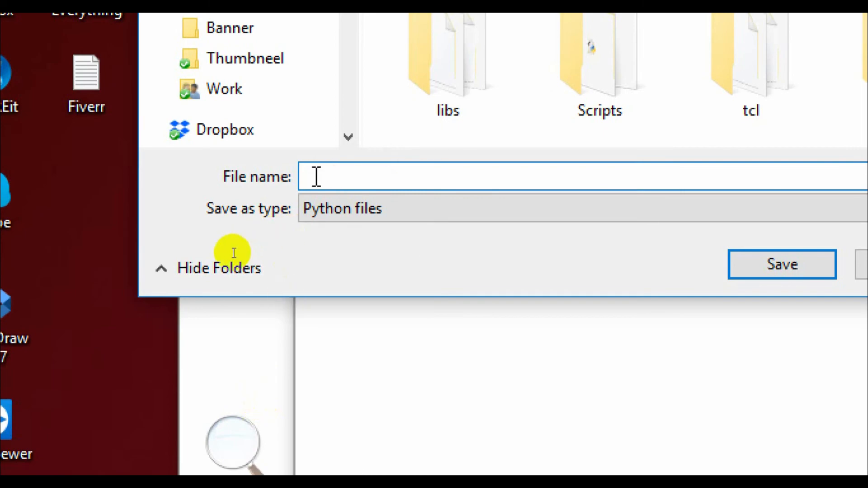
text(2nd)
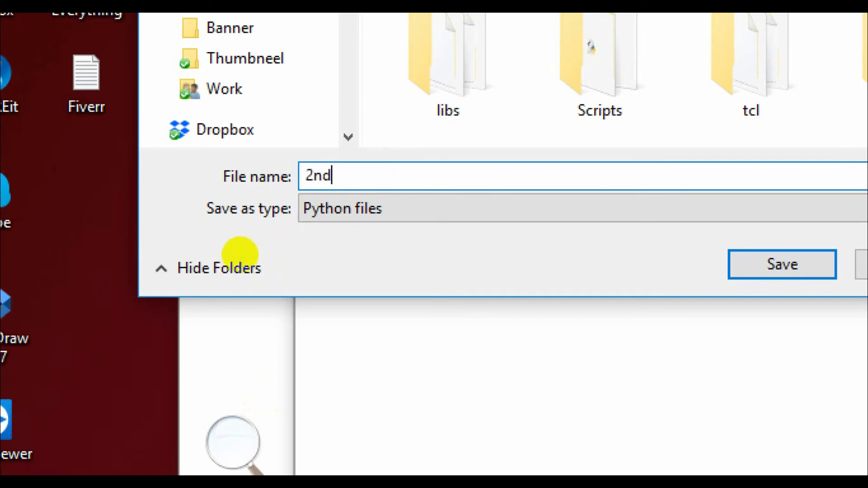
click(781, 264)
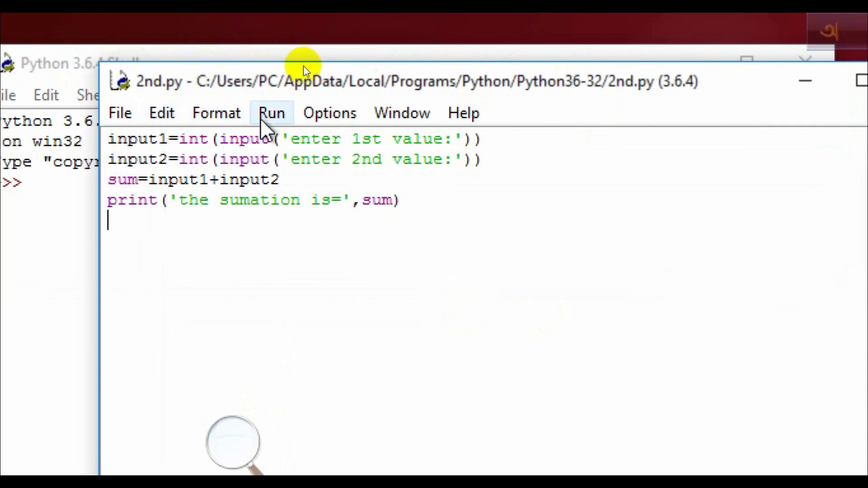
click(272, 113)
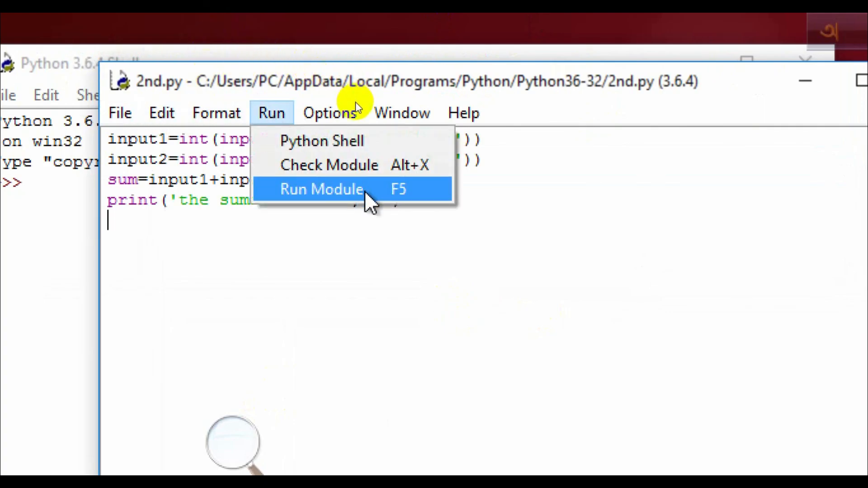